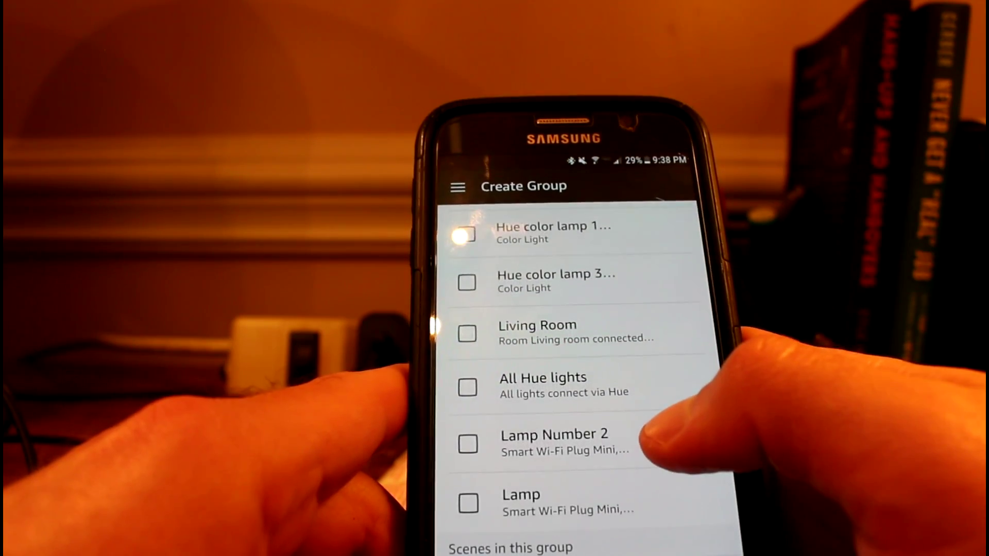
# Select the Lamp Number 2 smart plug as a member of the new group
pyautogui.click(466, 444)
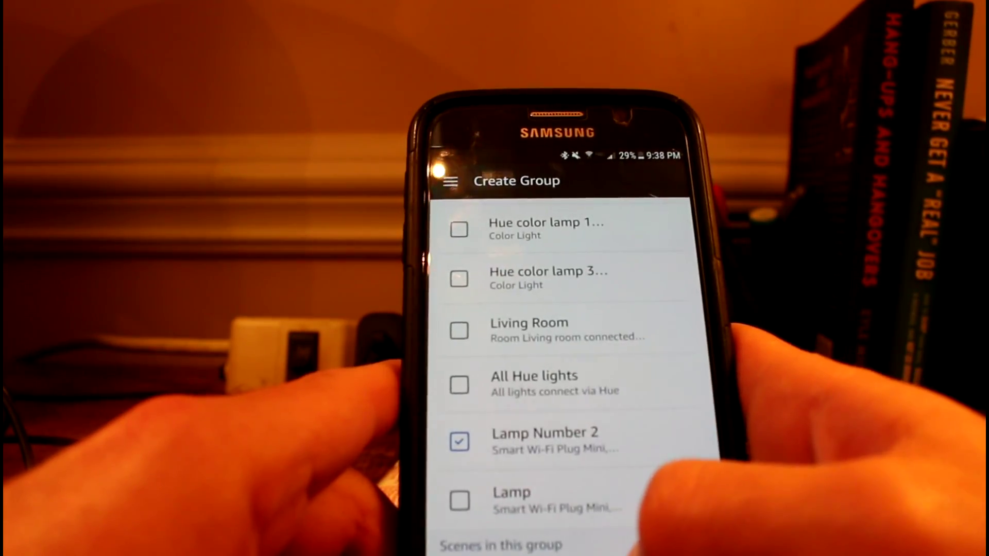